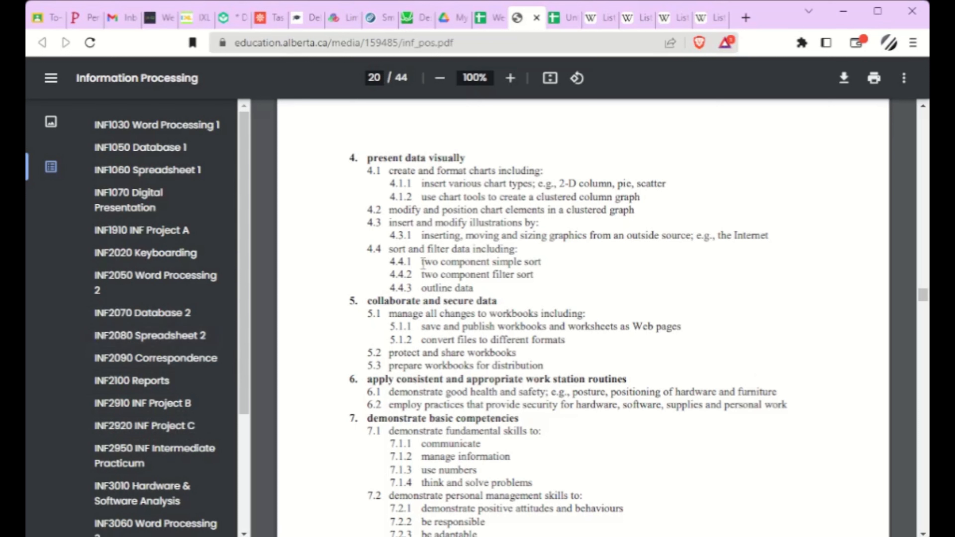
# Step: Highlight outcome 4.4.1 'two component simple sort' in the PDF, then move to the SNES best-sellers list
pyautogui.moveTo(421, 262); pyautogui.dragTo(545, 262)
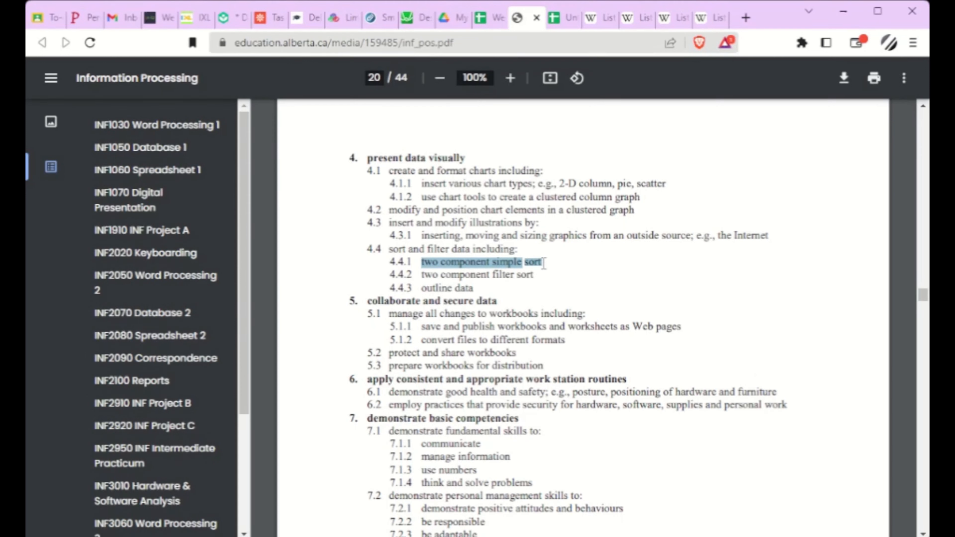
pyautogui.moveTo(526, 302)
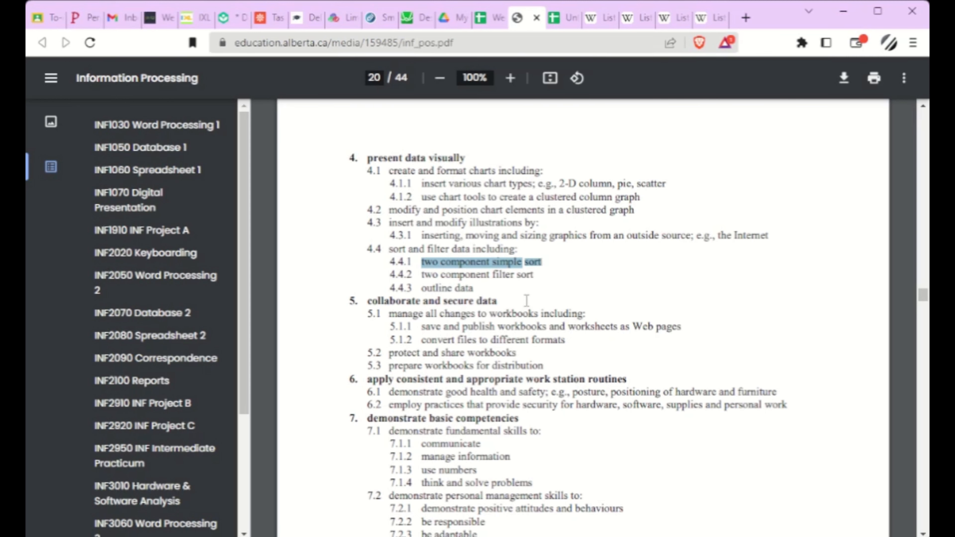
pyautogui.click(589, 17)
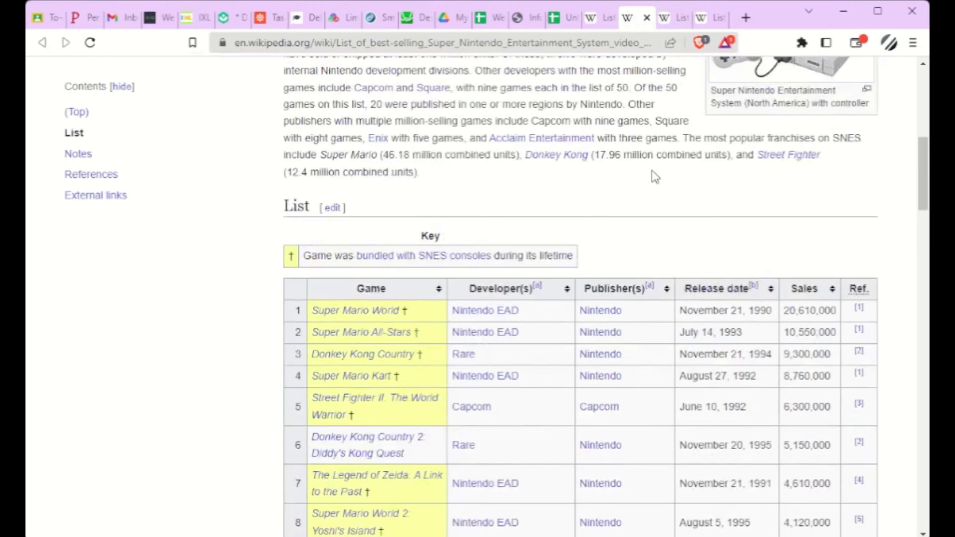
# Step: Review the Wikipedia Game Boy best-sellers list, scrolling through its entries
pyautogui.click(663, 19)
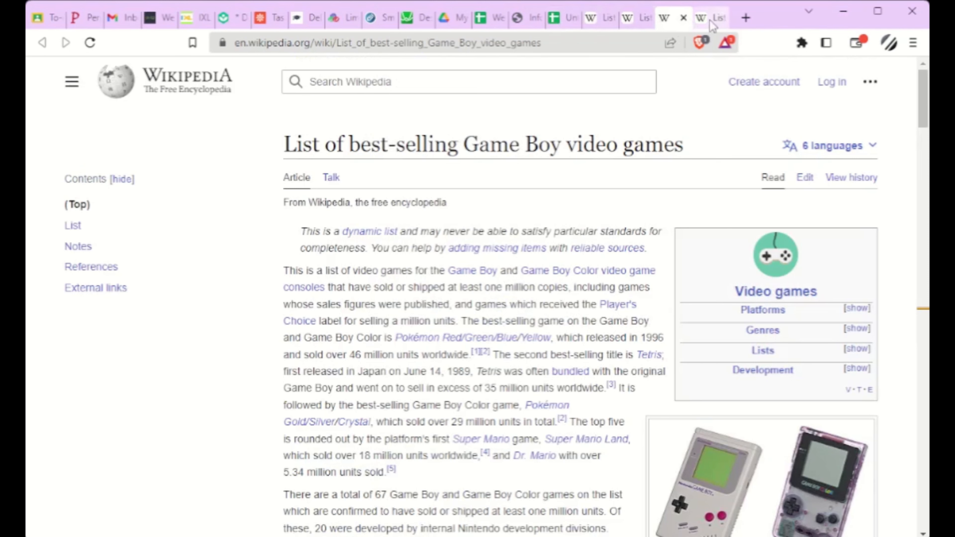
pyautogui.moveTo(711, 26)
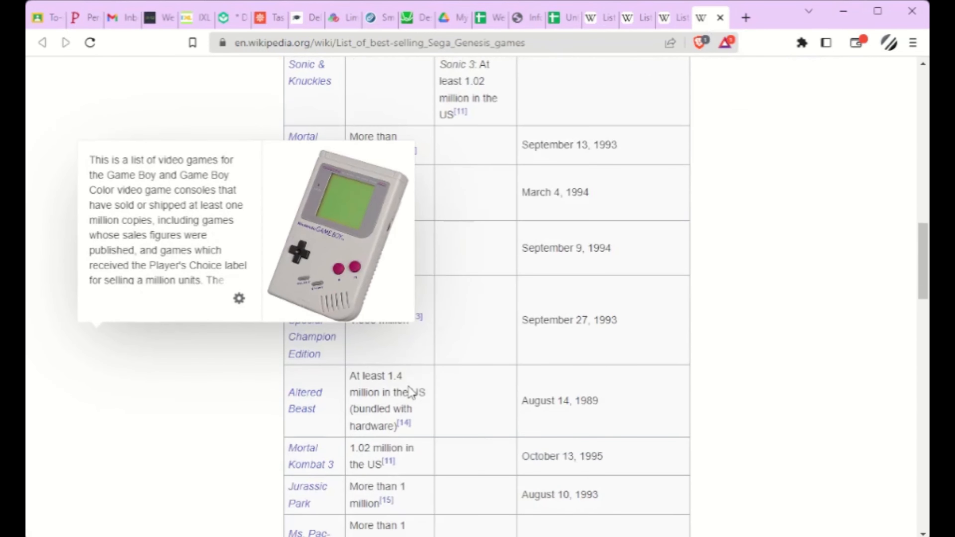
pyautogui.scroll(-3)
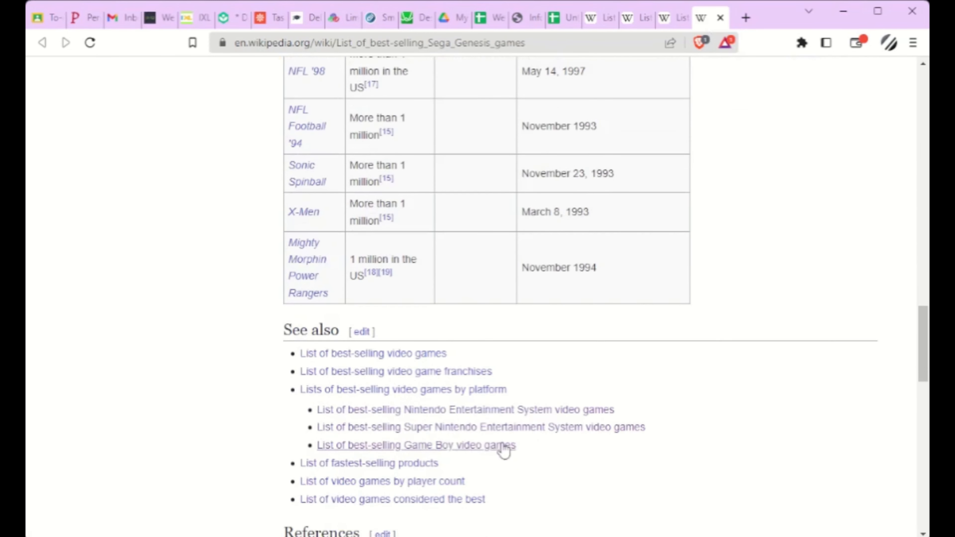
pyautogui.scroll(3)
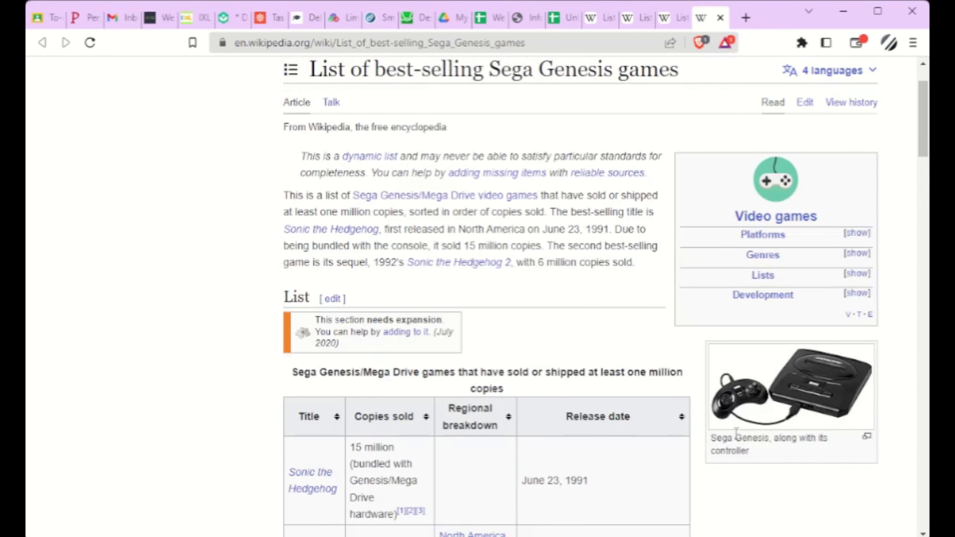
pyautogui.moveTo(719, 492)
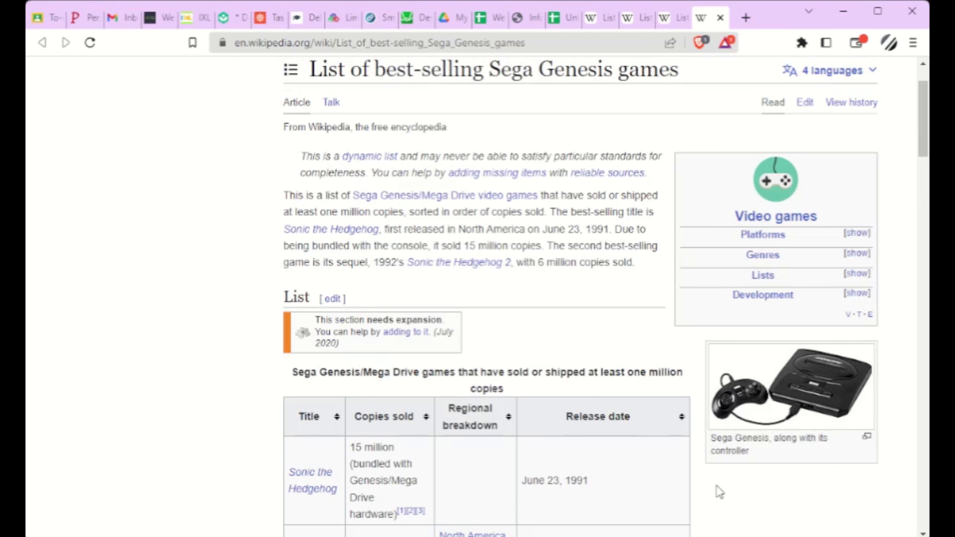
pyautogui.moveTo(710, 478)
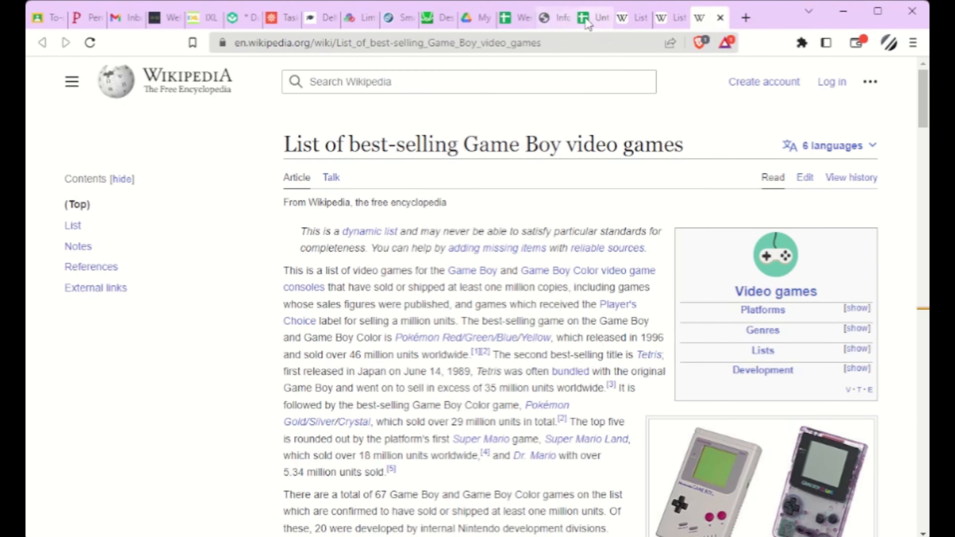
# Step: Review the Sheet10 game sales table, checking the Final Fantasy V, Dragon Warrior Monsters and Pokemon rows
pyautogui.click(582, 17)
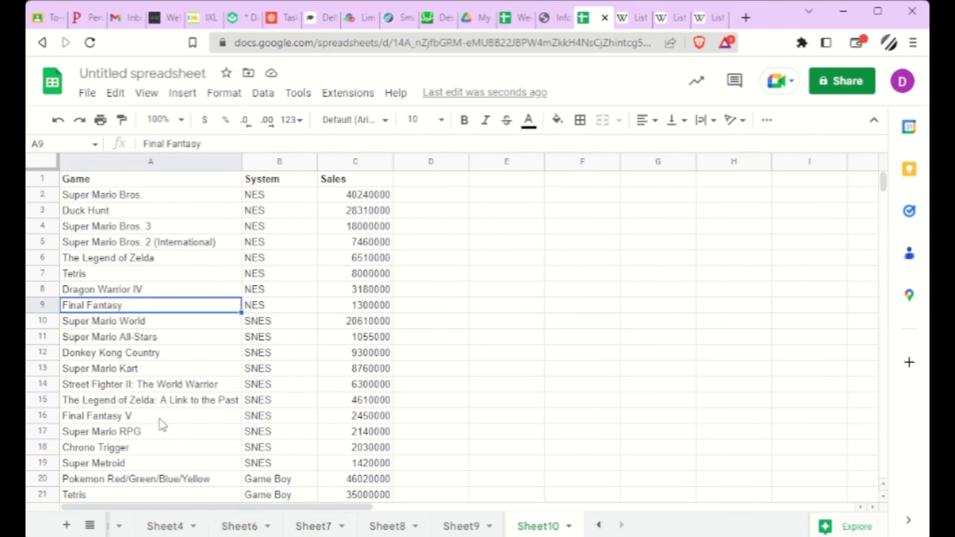
pyautogui.click(41, 415)
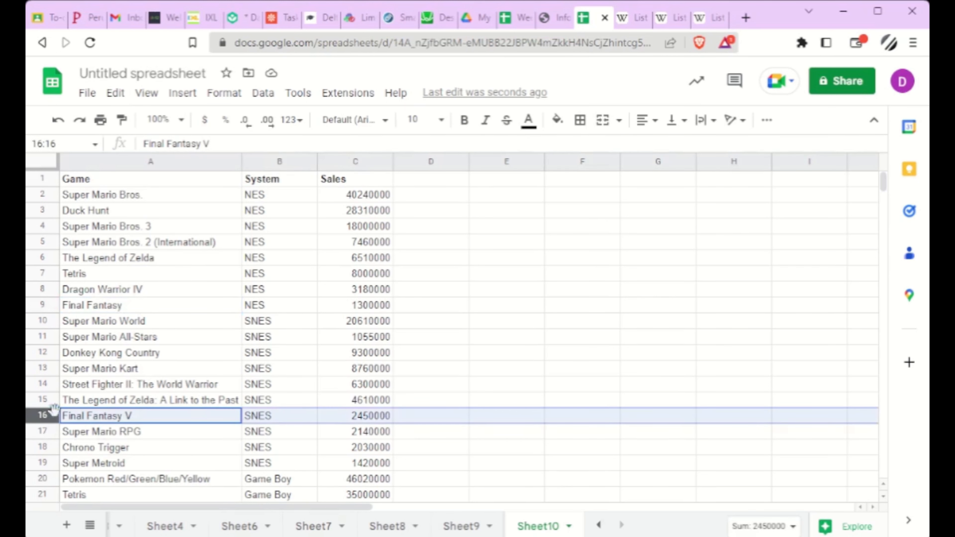
pyautogui.moveTo(255, 305)
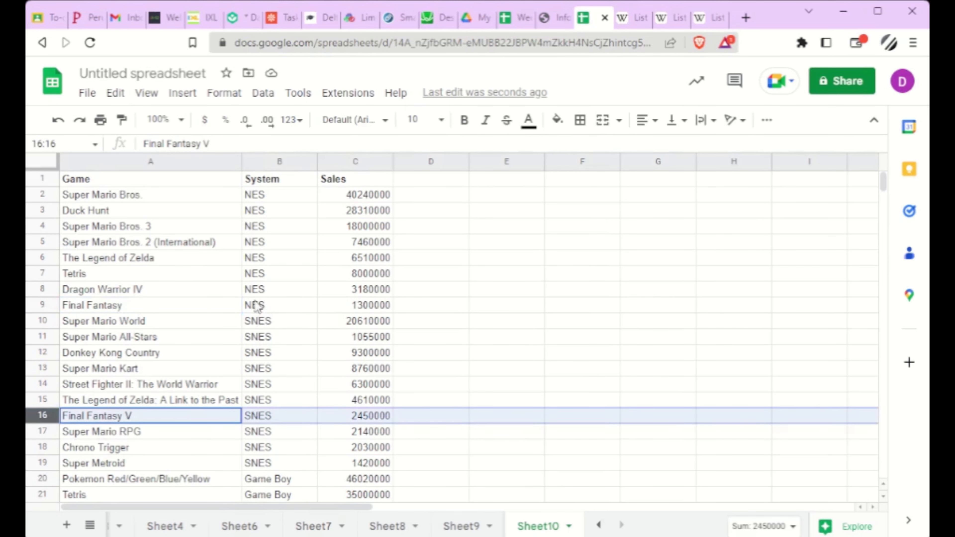
pyautogui.scroll(-3)
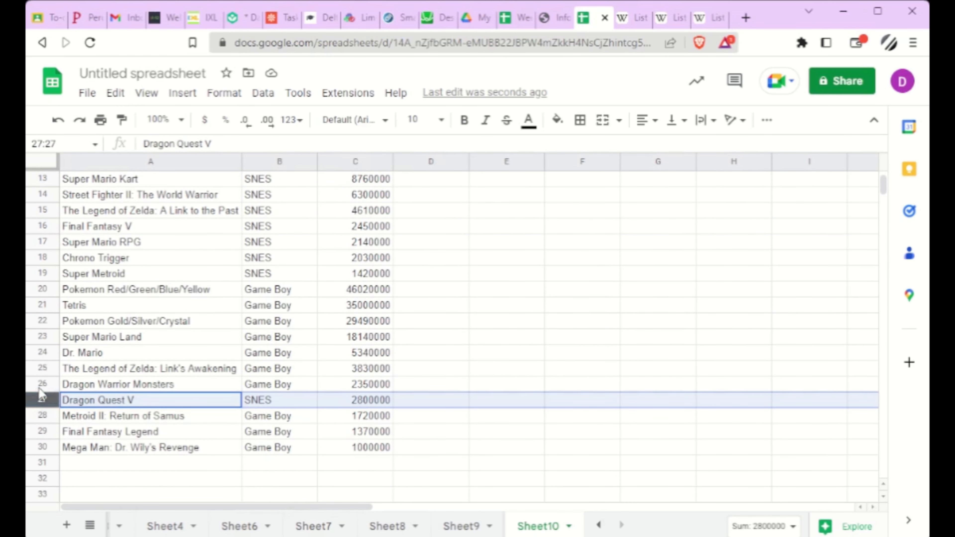
pyautogui.click(42, 383)
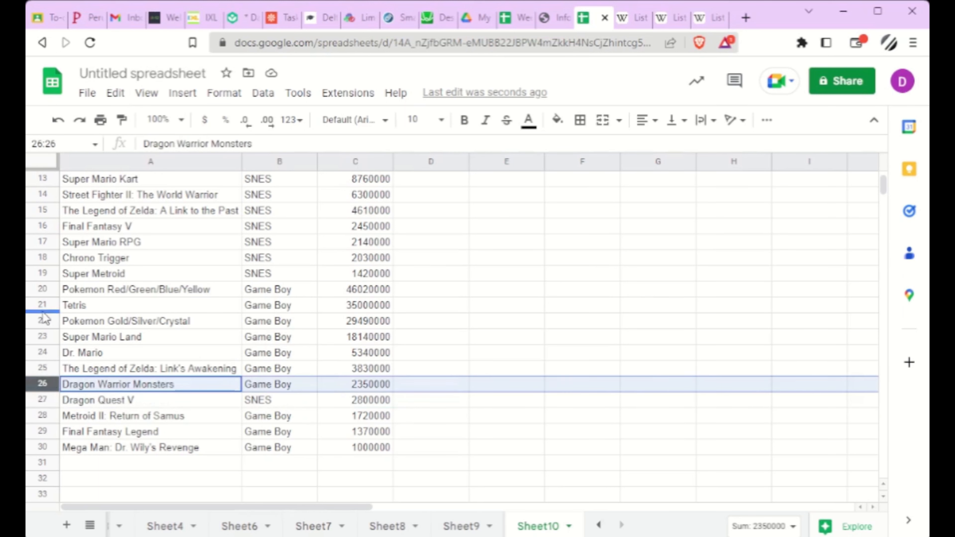
pyautogui.moveTo(130, 369)
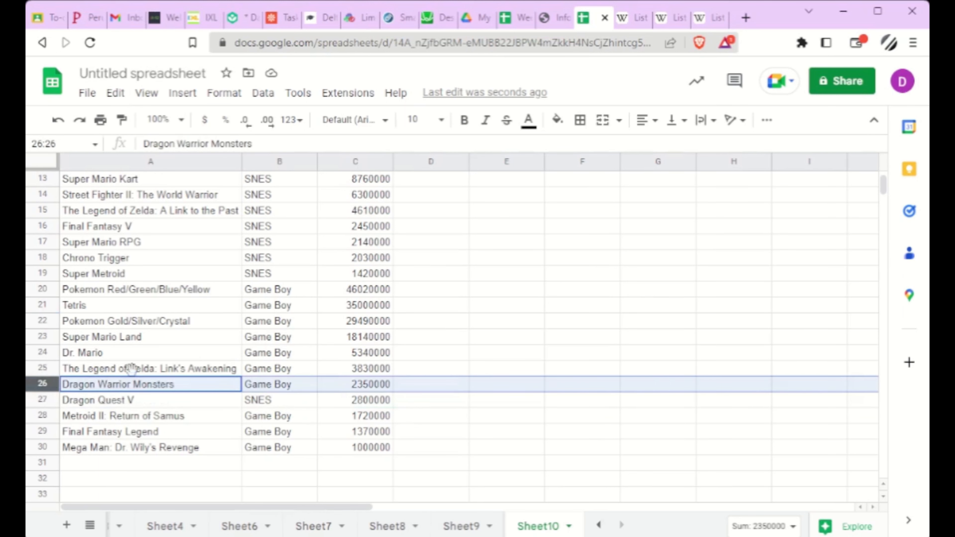
pyautogui.click(150, 290)
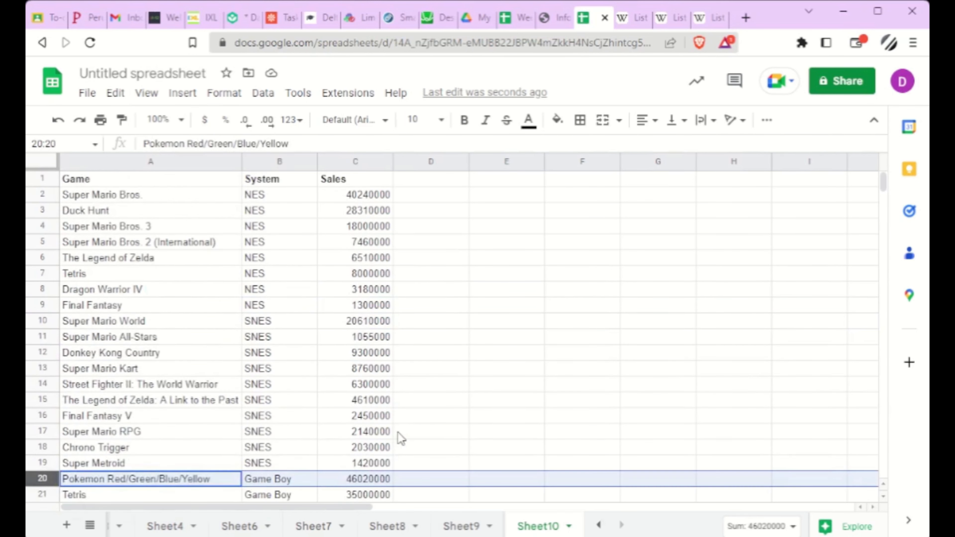
pyautogui.click(505, 273)
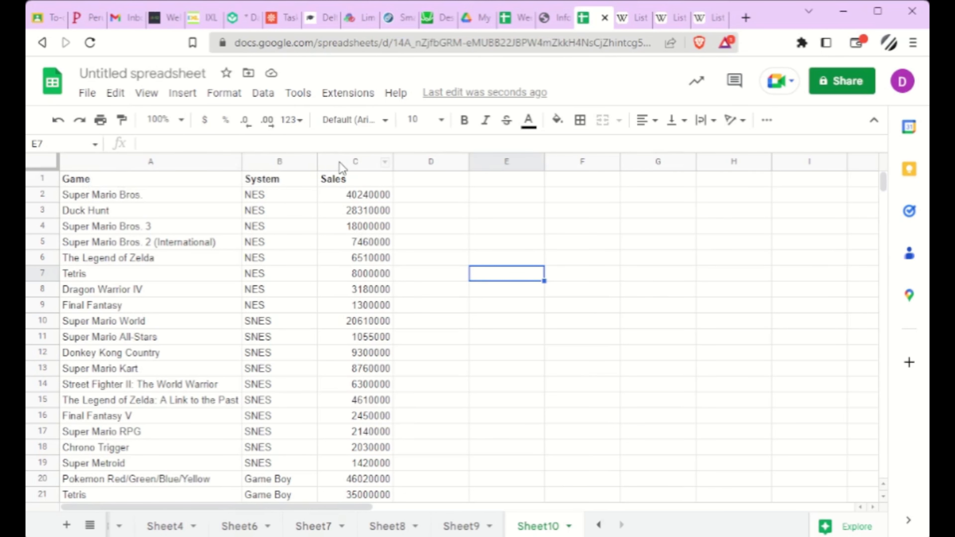
# Step: Sort columns A:C by Sales A→Z via advanced range sort with 'Data has header row' ticked
pyautogui.moveTo(150, 161); pyautogui.dragTo(355, 161)
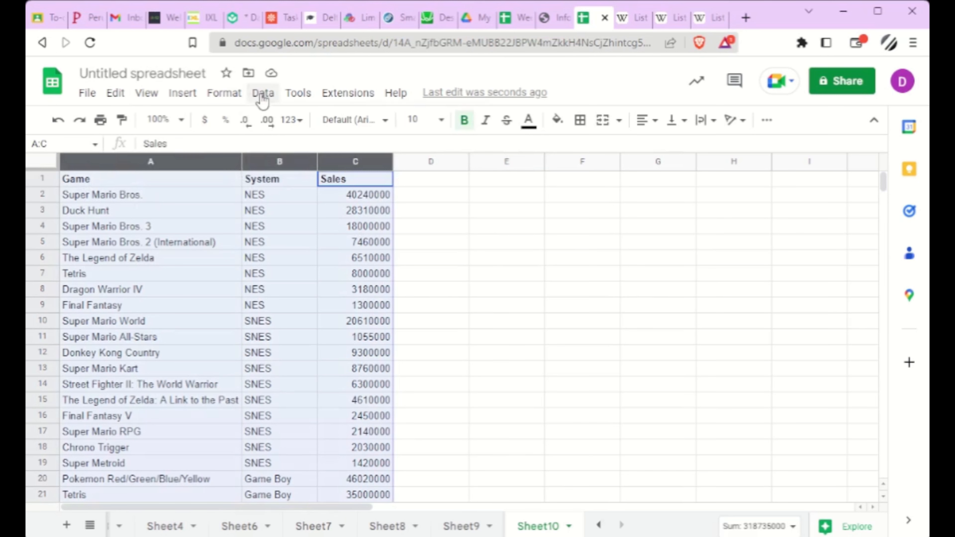
pyautogui.click(262, 93)
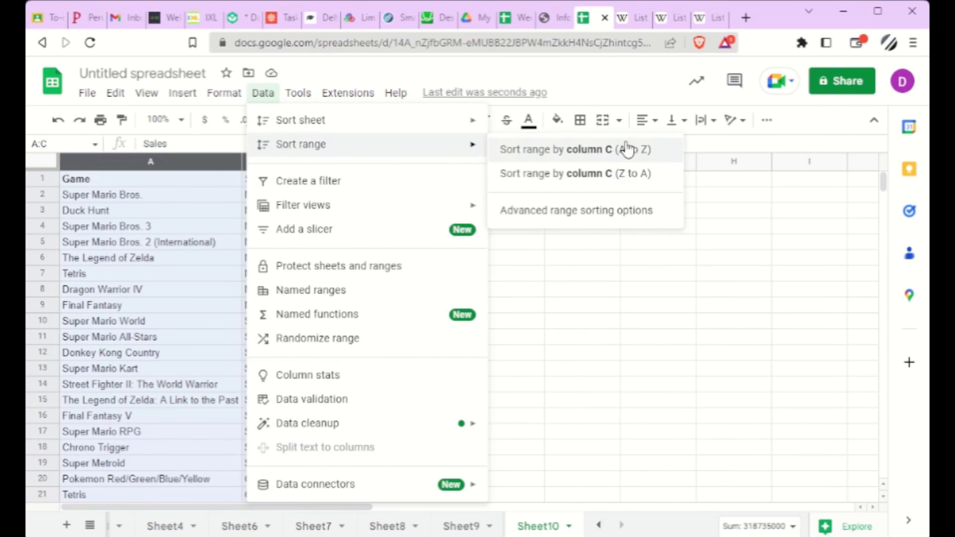
pyautogui.moveTo(575, 210)
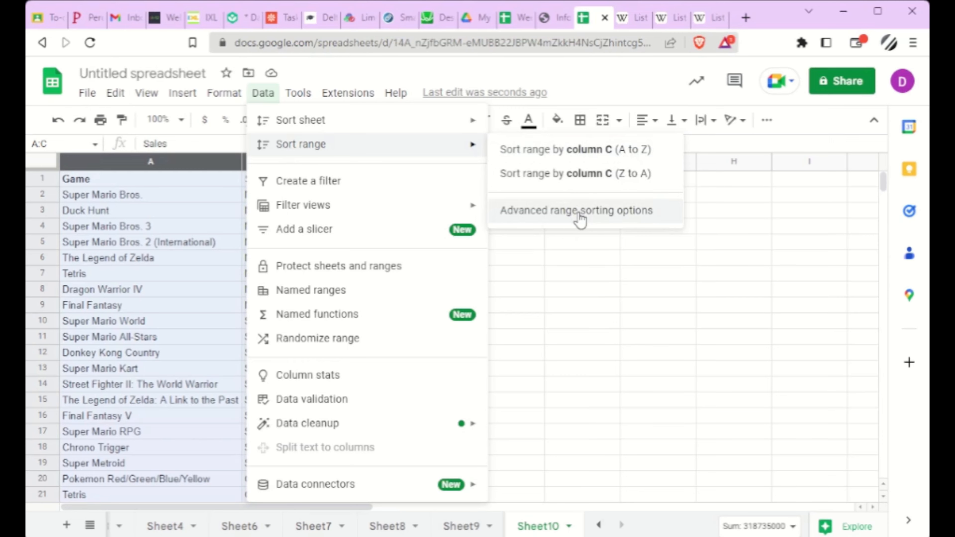
pyautogui.click(575, 209)
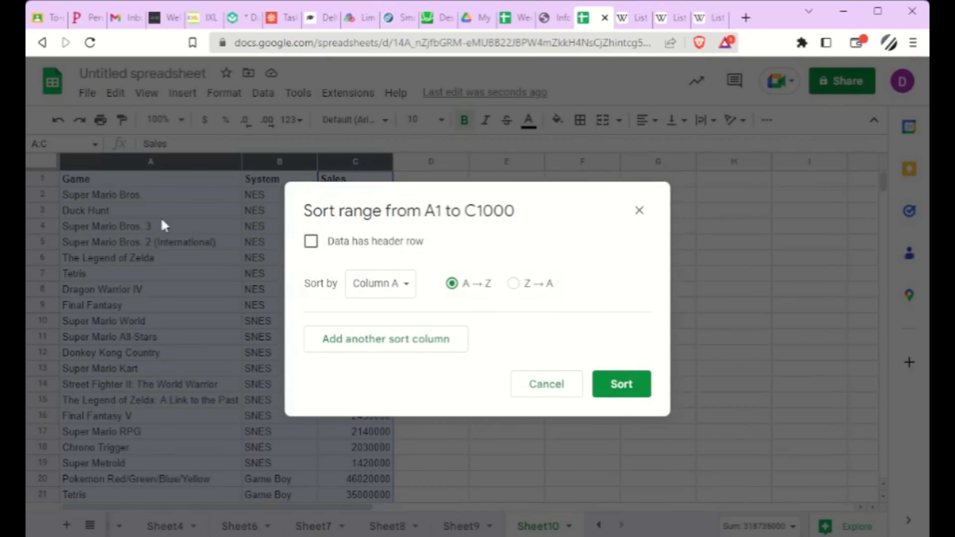
pyautogui.click(311, 241)
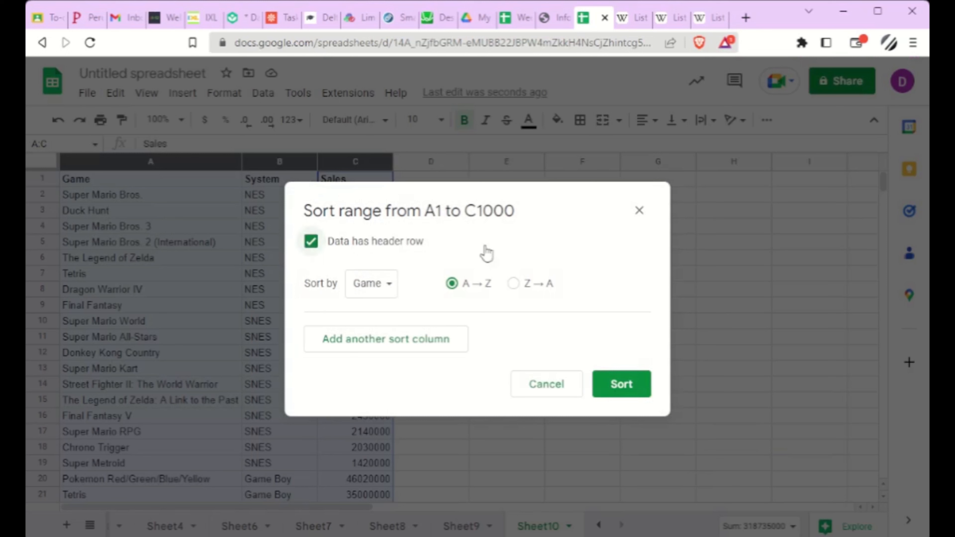
pyautogui.click(370, 283)
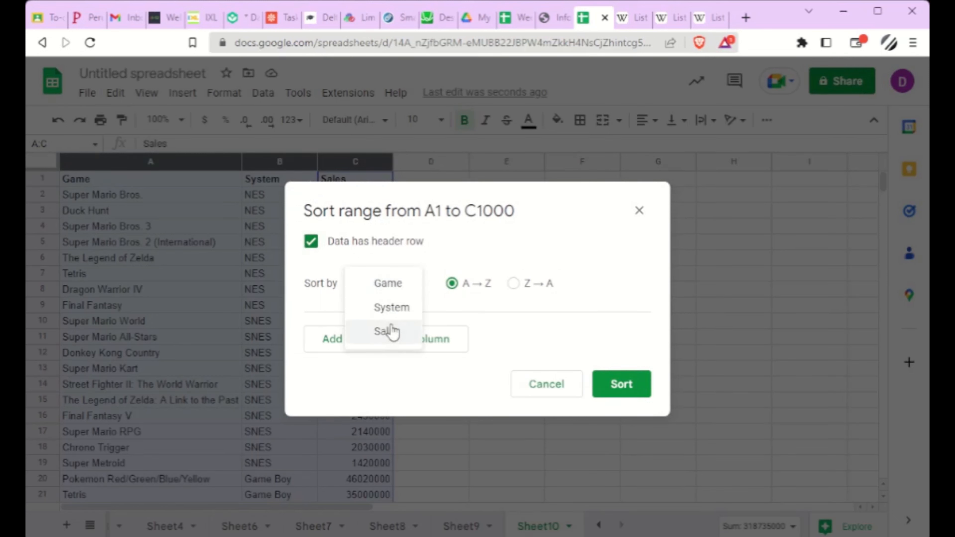
pyautogui.click(384, 331)
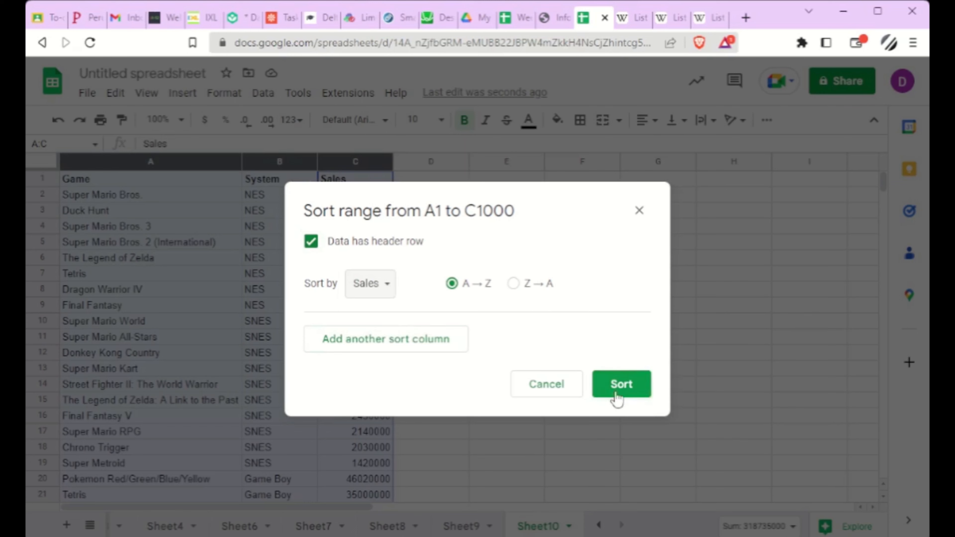
pyautogui.click(621, 383)
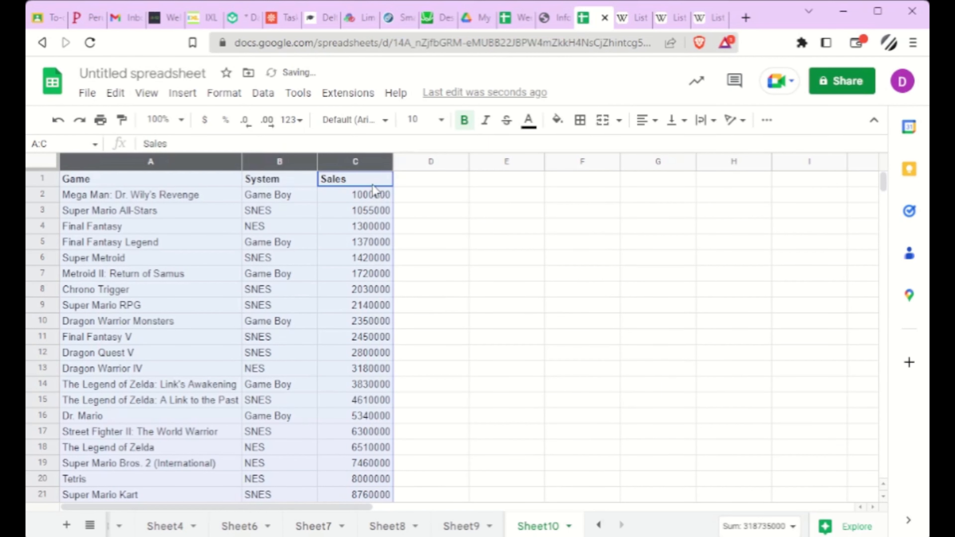
# Step: Re-sort the range by Sales Z→A with the header row kept, putting Pokemon Red/Green/Blue/Yellow first
pyautogui.scroll(-3)
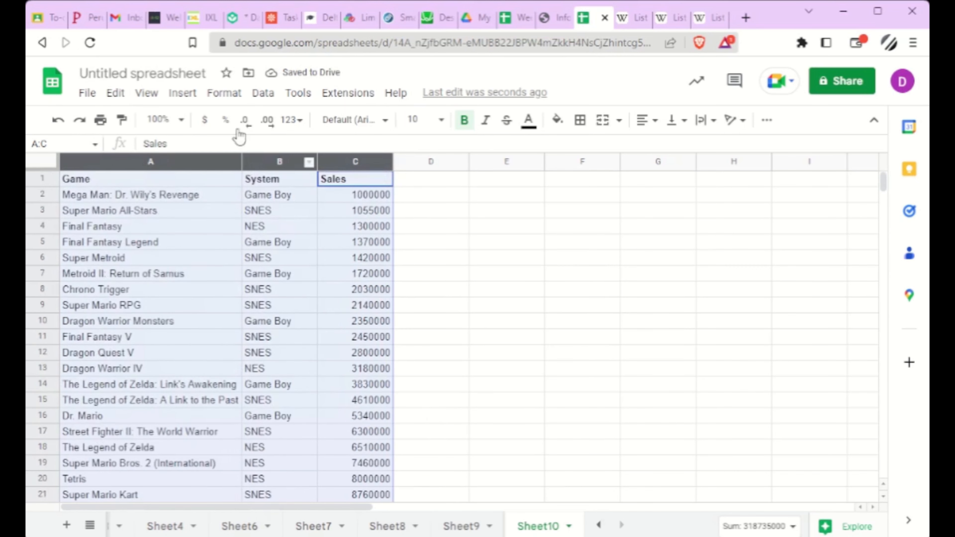
pyautogui.click(263, 92)
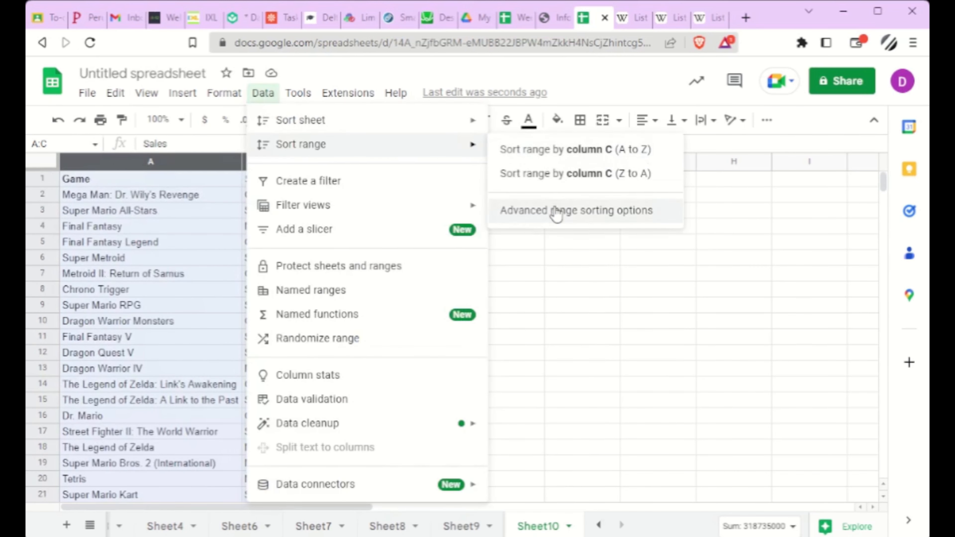
pyautogui.click(576, 210)
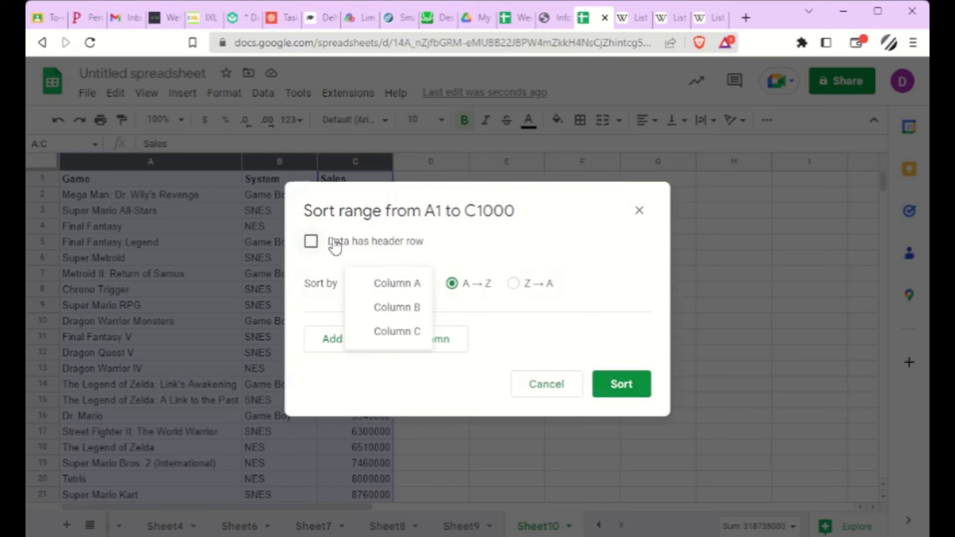
pyautogui.click(310, 241)
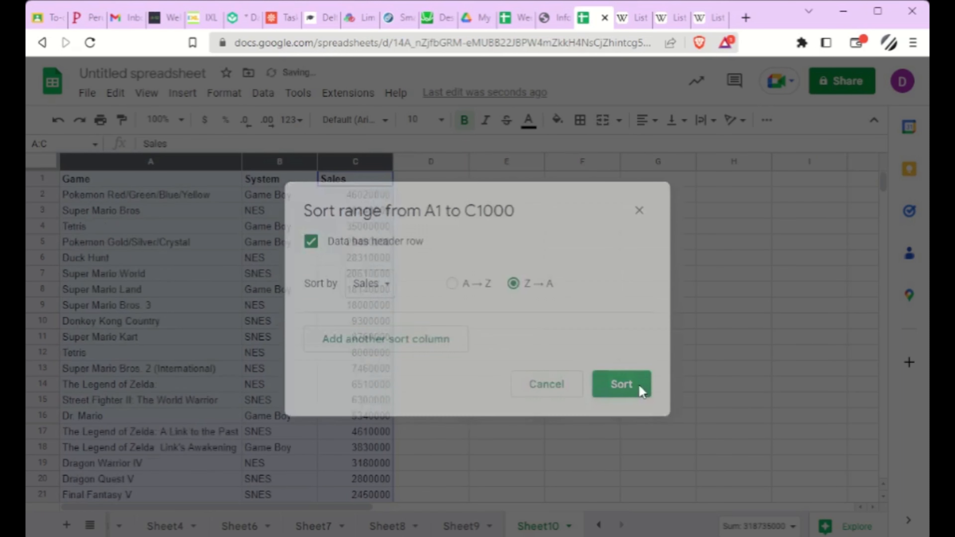
pyautogui.click(620, 383)
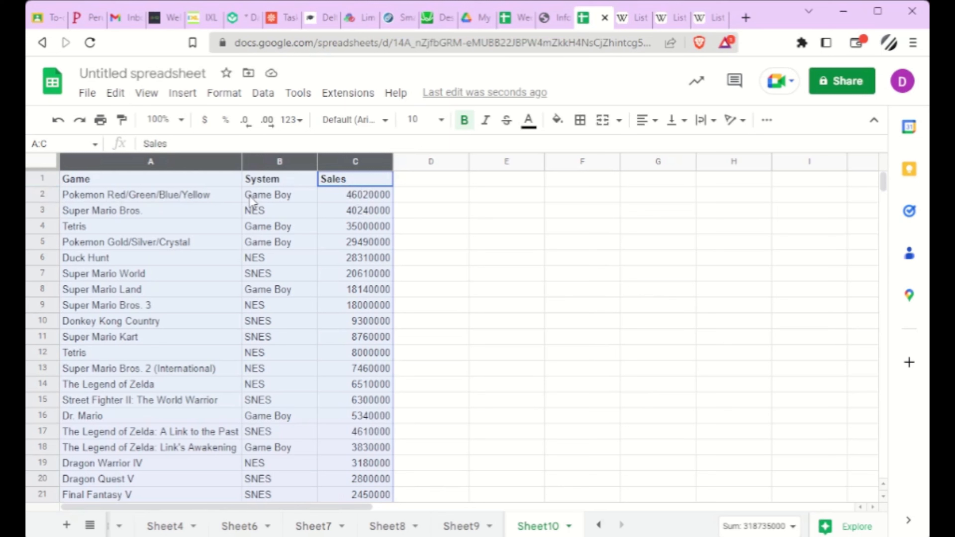
pyautogui.click(43, 209)
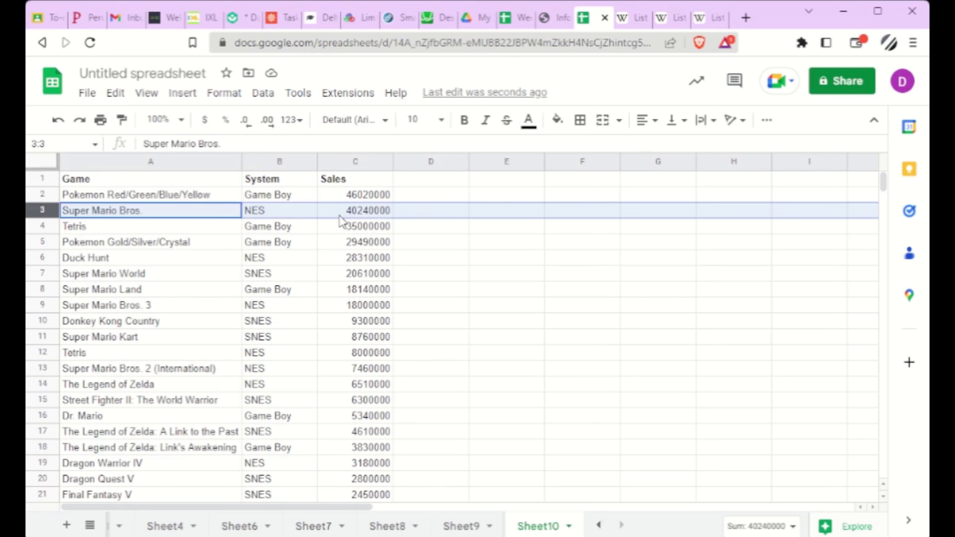
pyautogui.moveTo(338, 220)
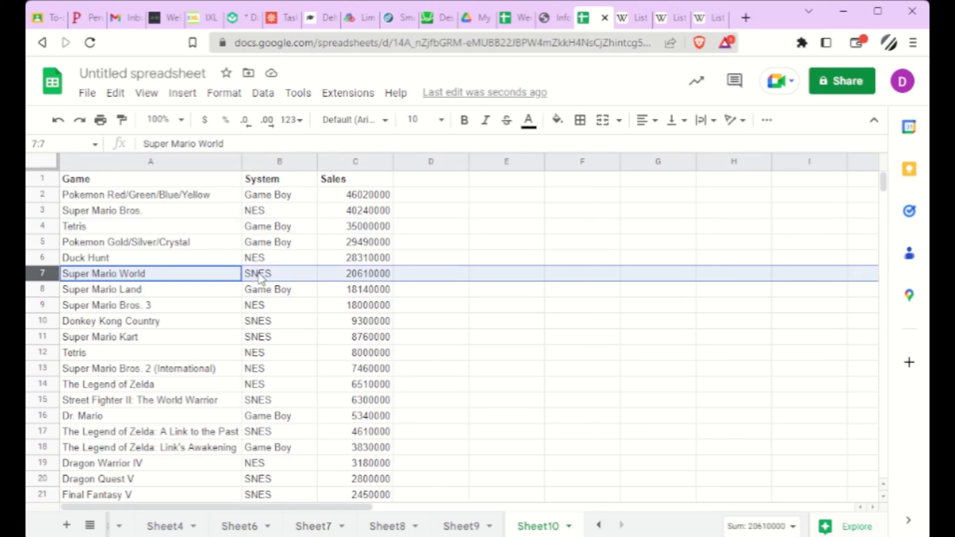
pyautogui.moveTo(171, 280)
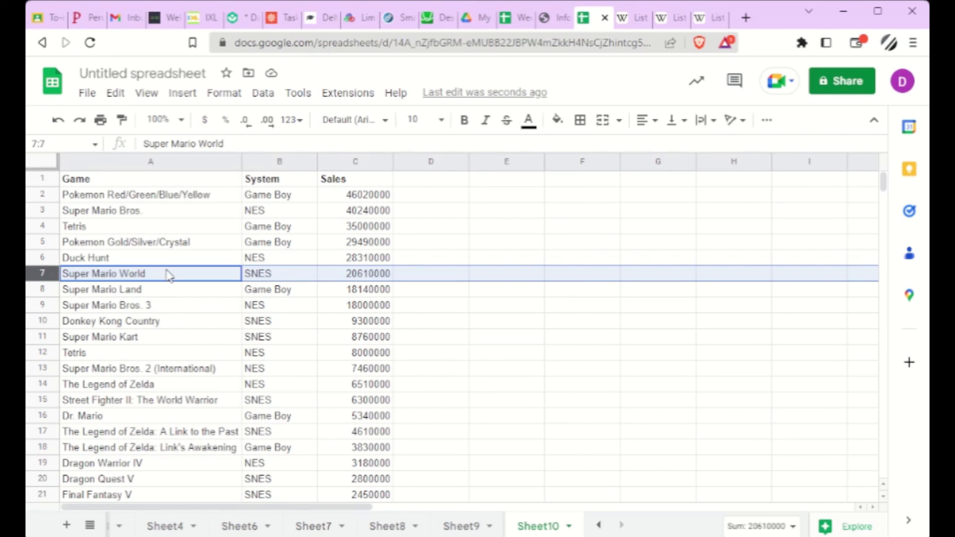
pyautogui.scroll(-3)
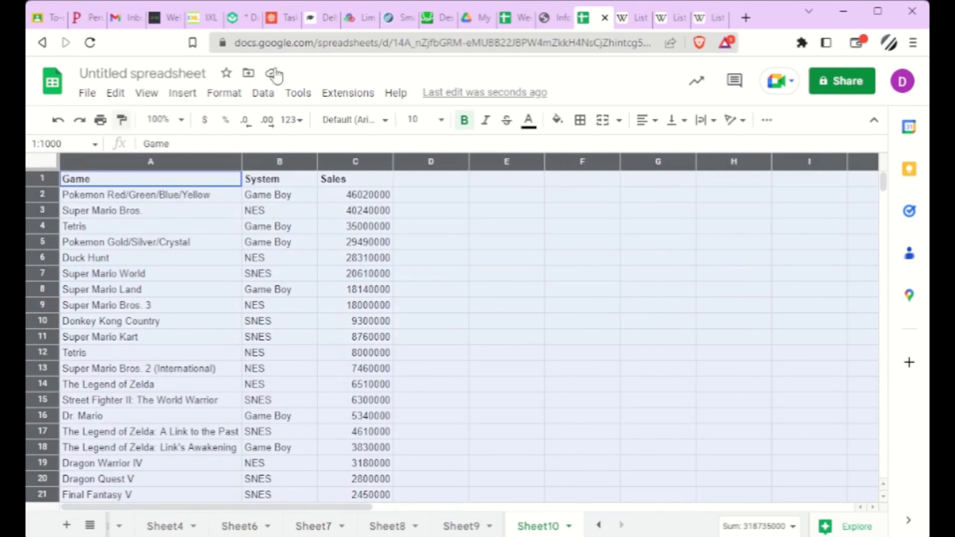
# Step: Sort the range by Game A→Z with the header row kept, then select every row of the sheet
pyautogui.click(263, 92)
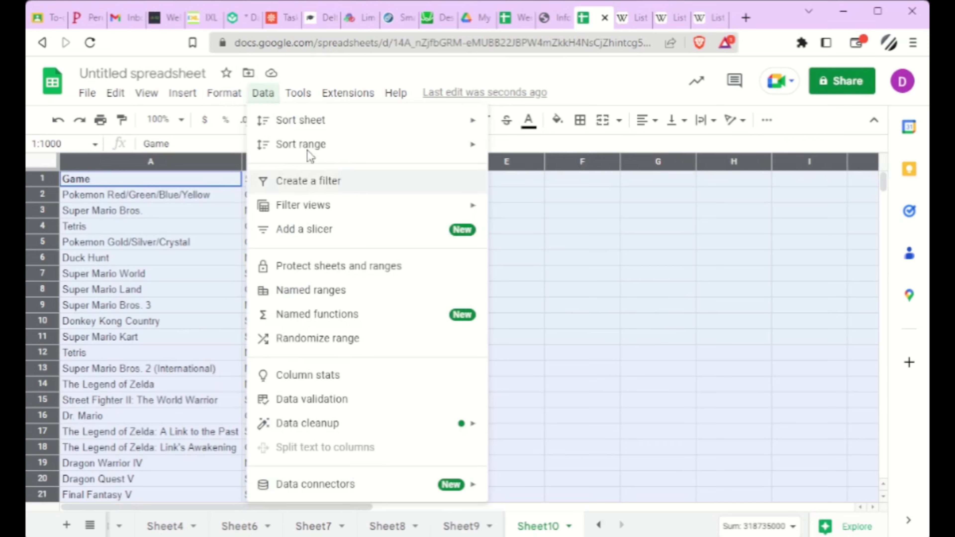
pyautogui.click(300, 144)
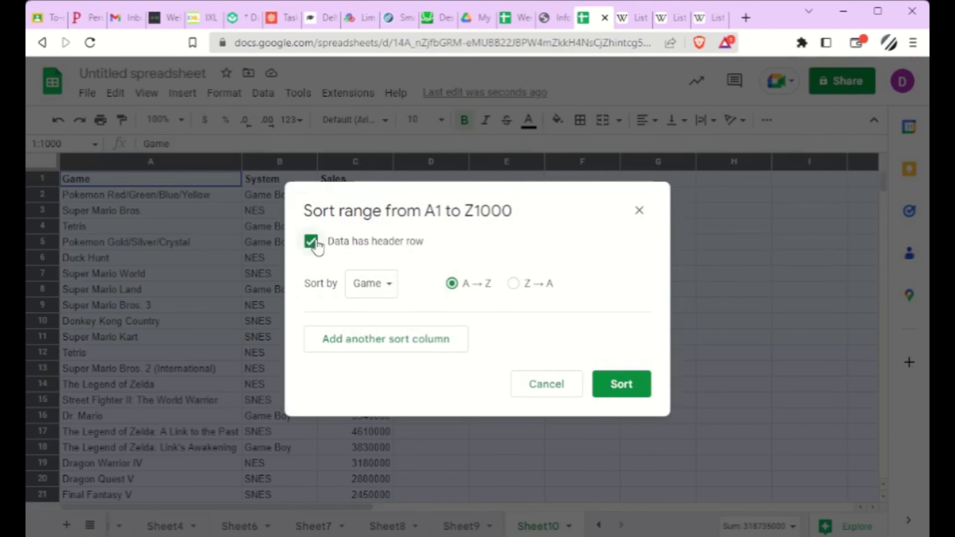
pyautogui.click(621, 383)
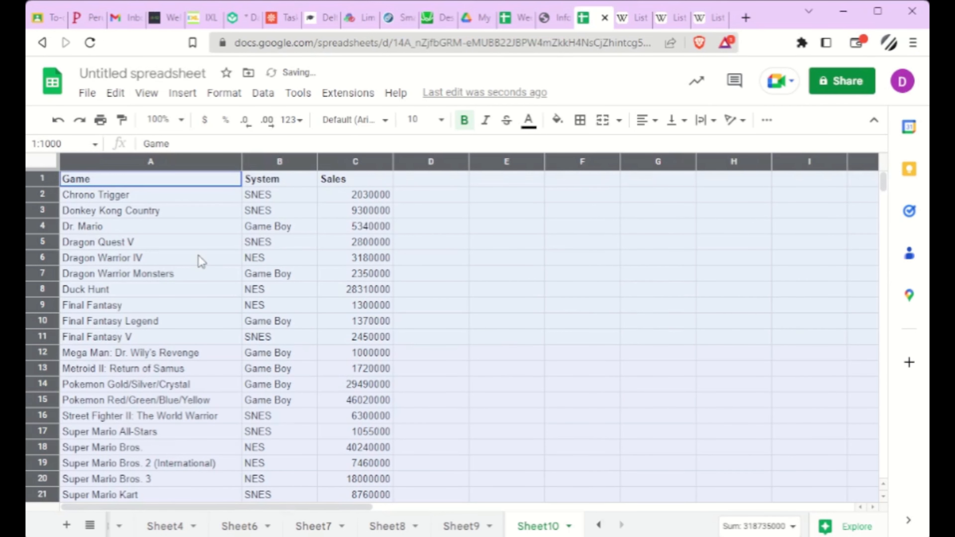
pyautogui.click(150, 257)
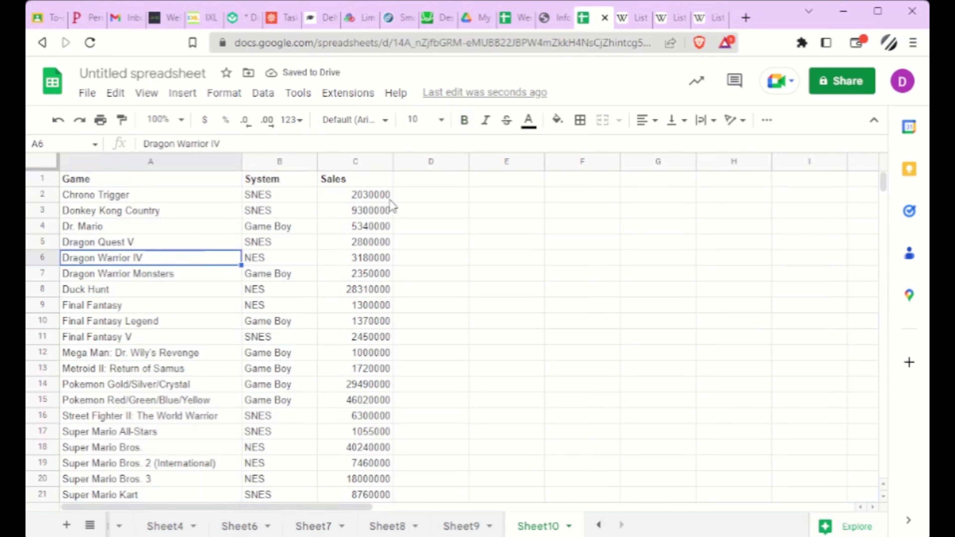
pyautogui.moveTo(265, 201)
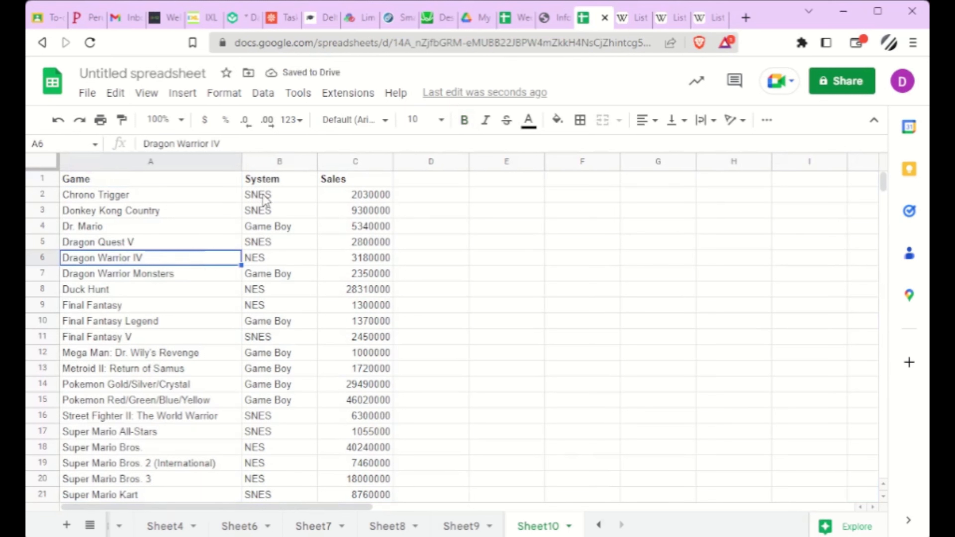
pyautogui.click(279, 195)
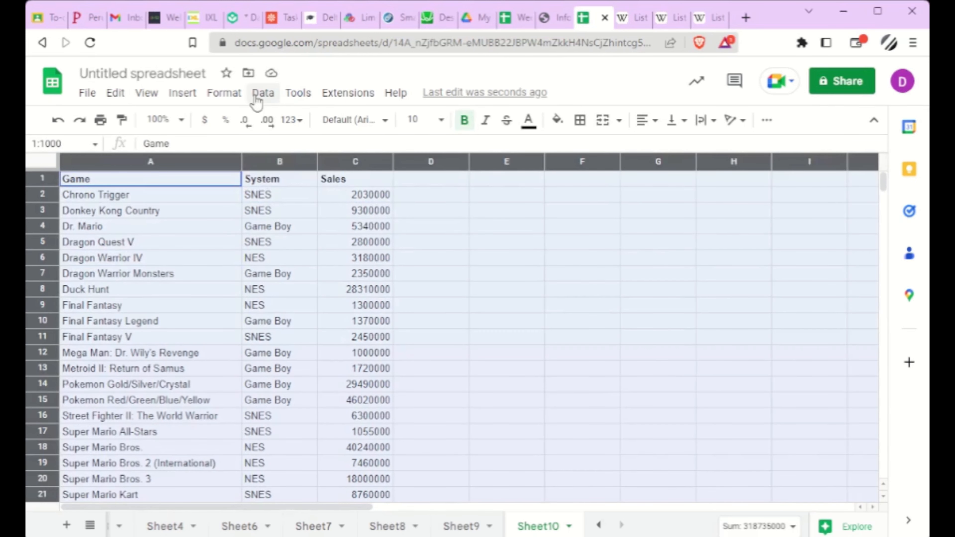
# Step: Apply a two-level advanced sort: System A→Z, then Sales Z→A, with the header row kept
pyautogui.click(263, 92)
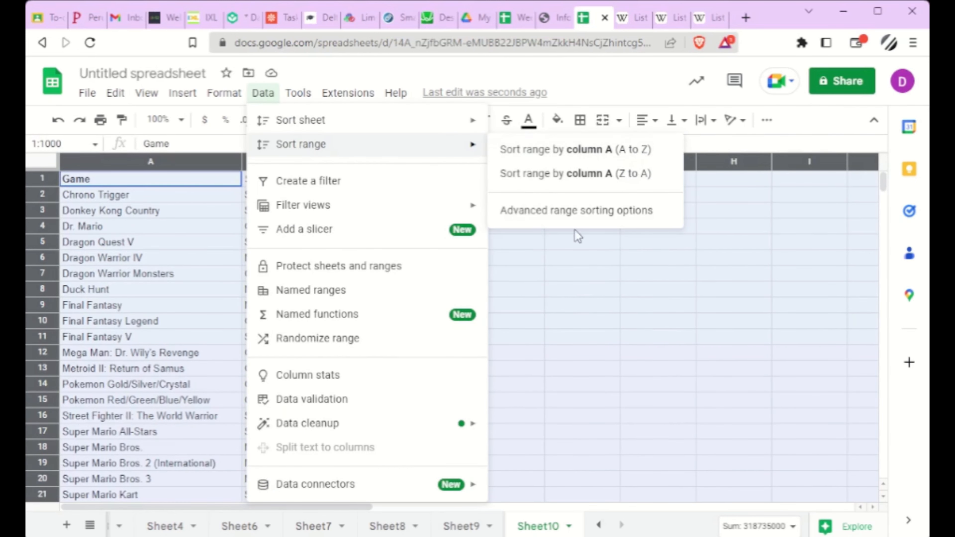
pyautogui.click(575, 210)
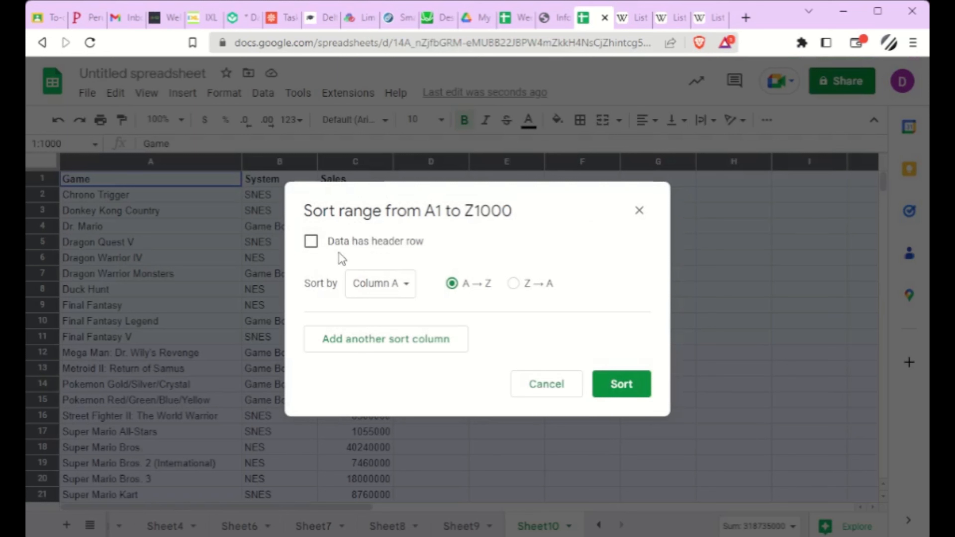
pyautogui.click(310, 241)
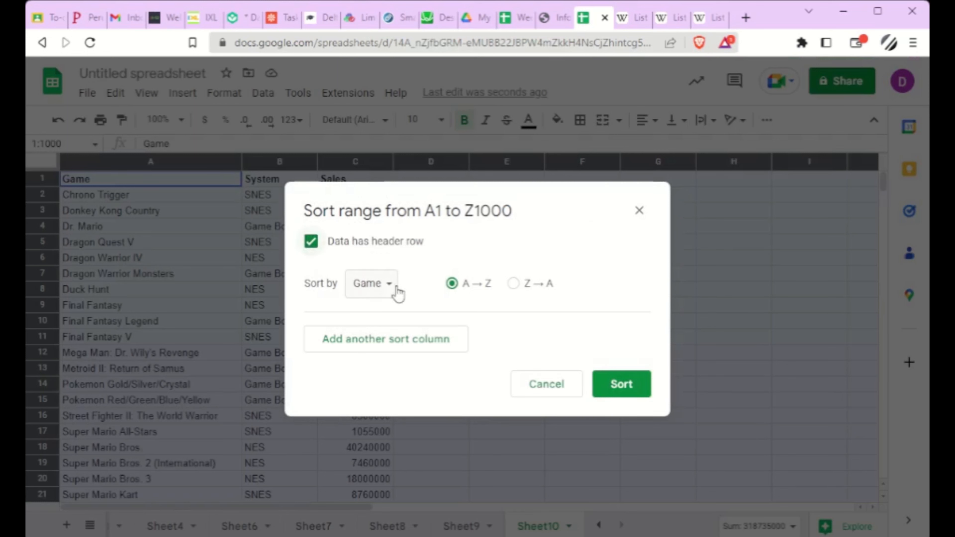
pyautogui.click(371, 283)
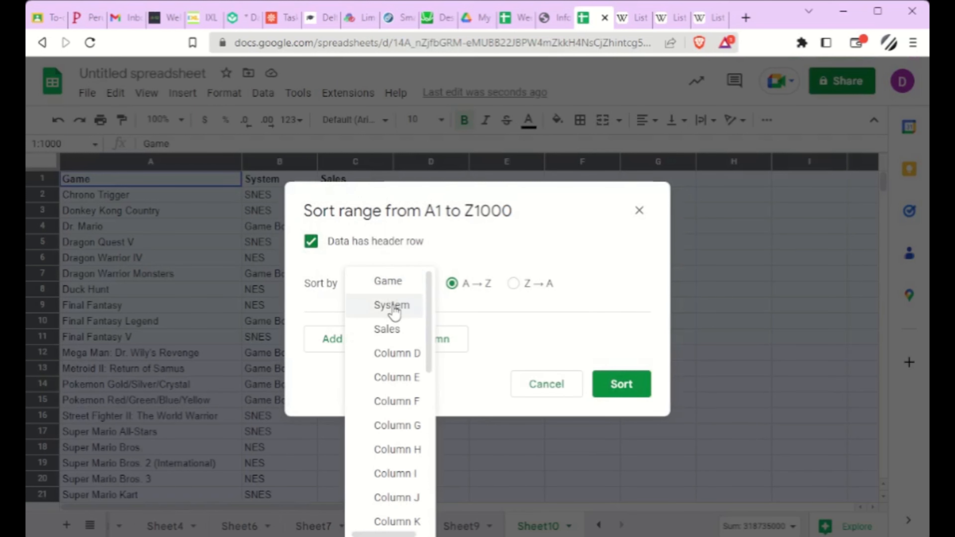
pyautogui.click(391, 304)
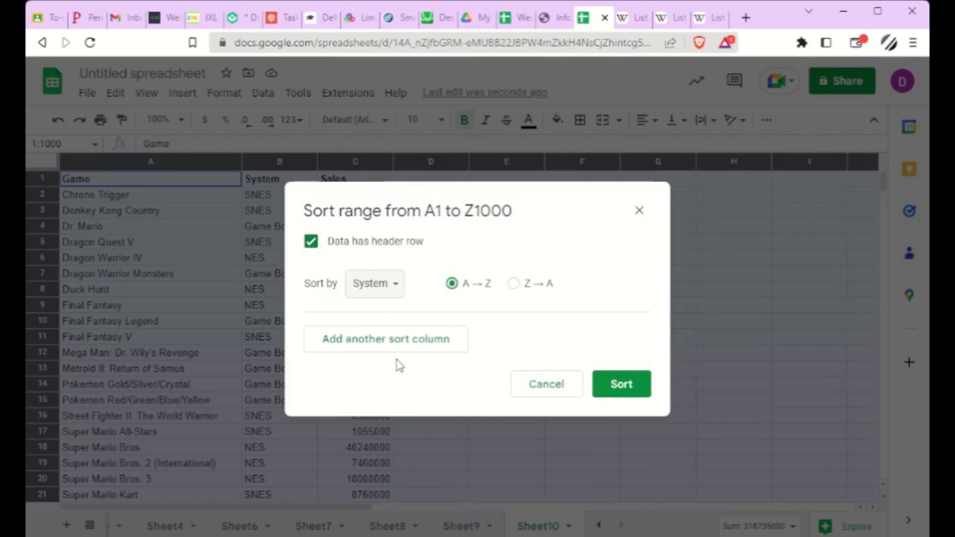
pyautogui.click(385, 339)
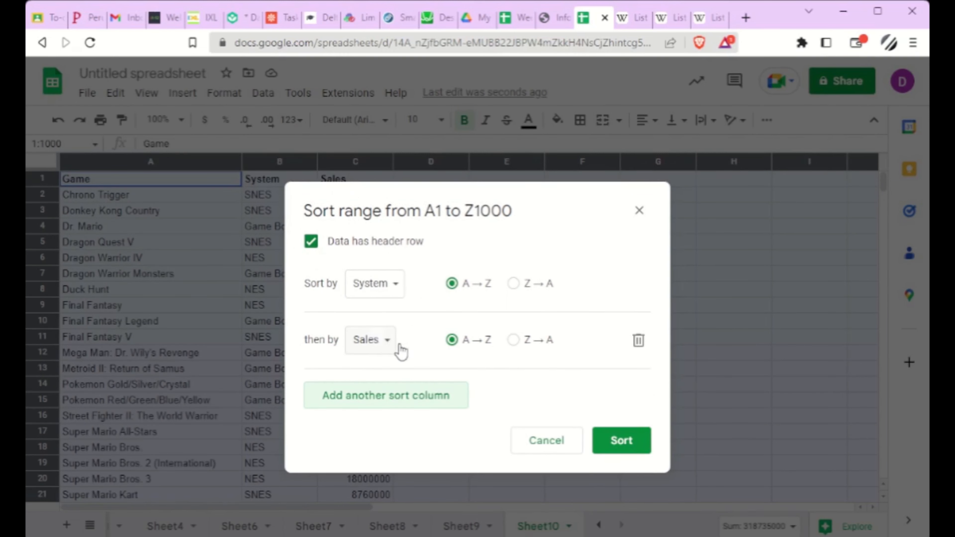
pyautogui.click(513, 340)
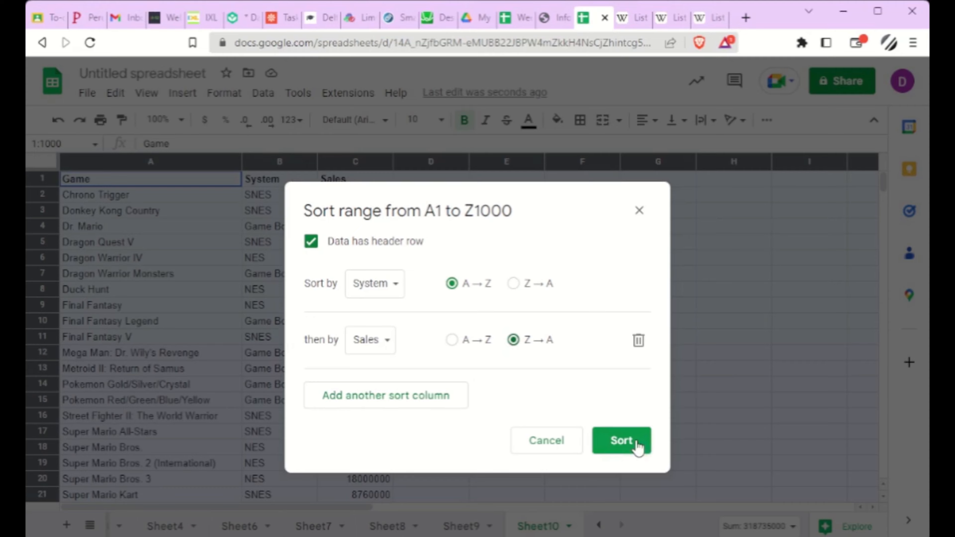
pyautogui.click(620, 440)
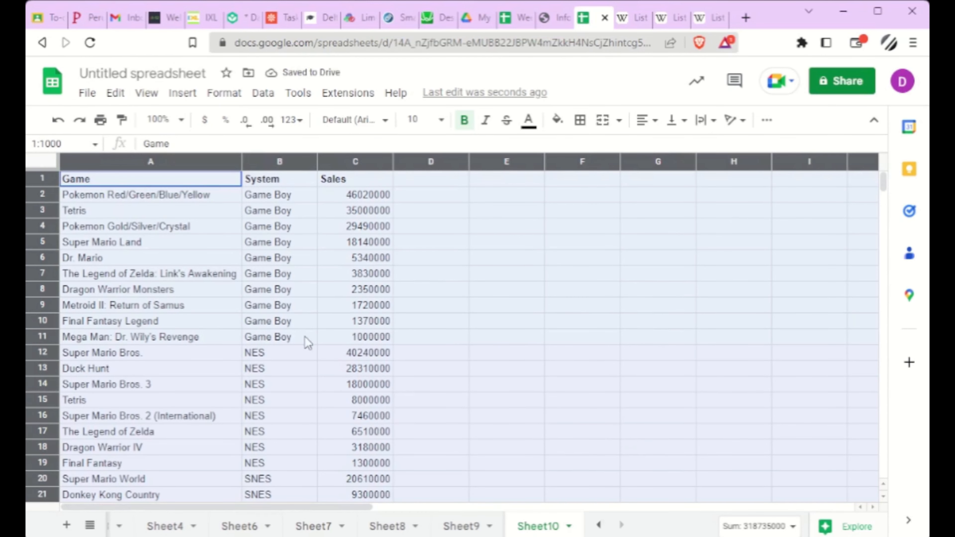
# Step: Start a three-level advanced sort by Game, System and Sales with header row, adding the extra sort columns
pyautogui.scroll(-3)
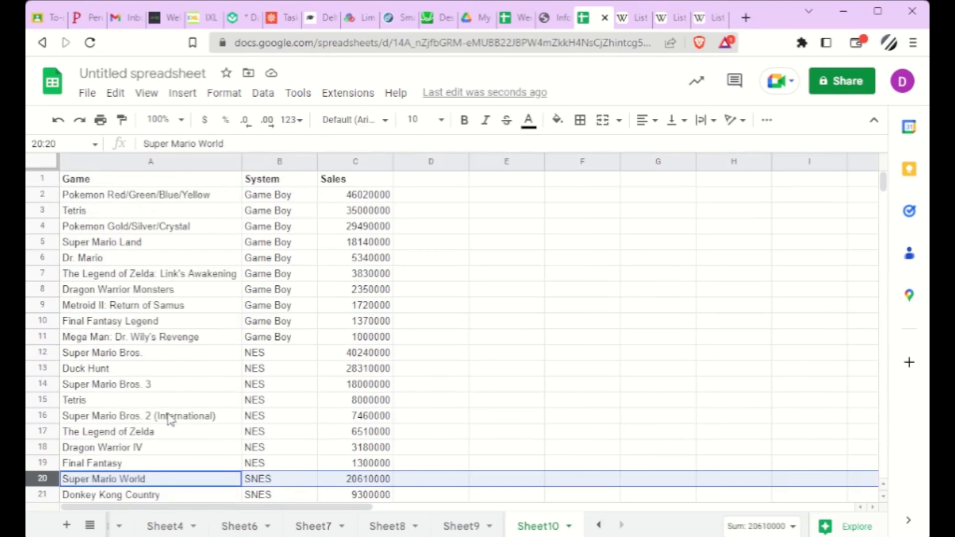
pyautogui.moveTo(201, 425)
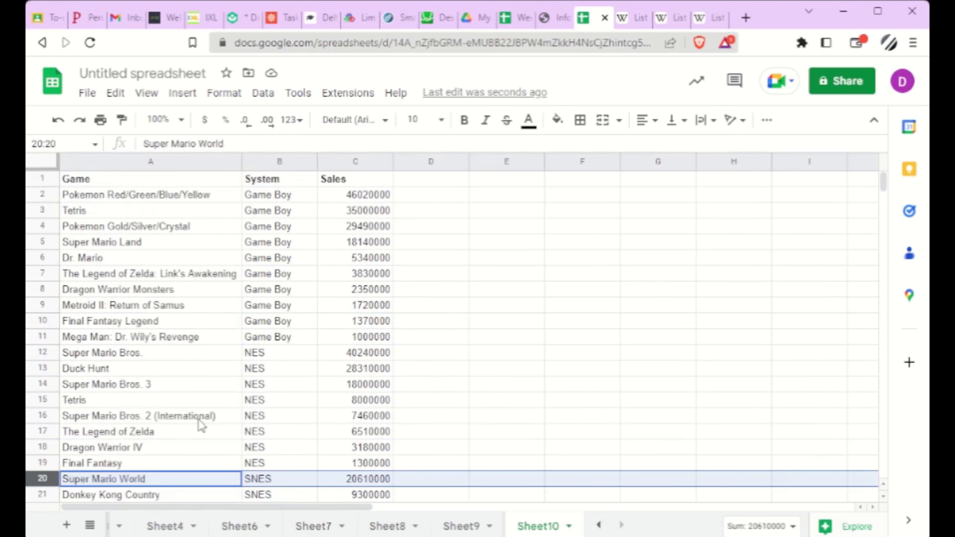
pyautogui.moveTo(236, 459)
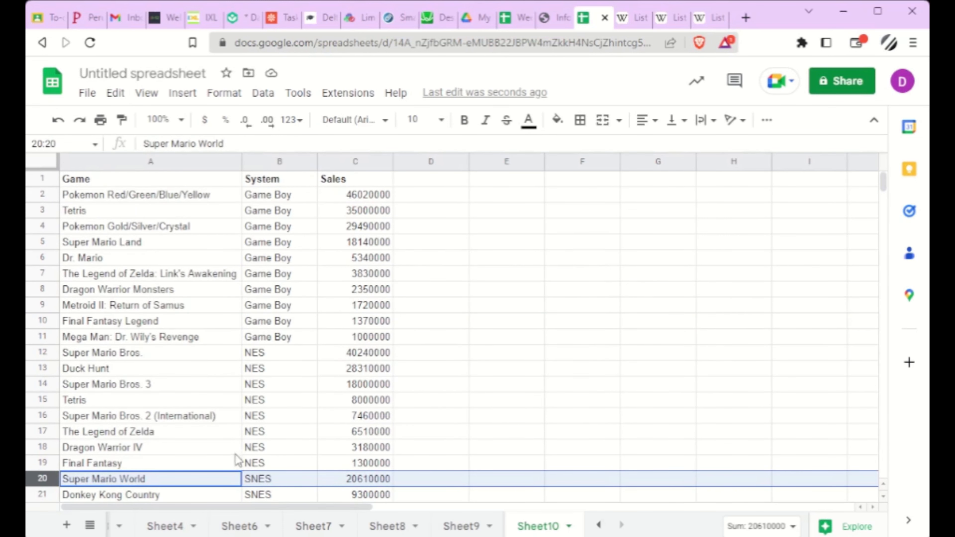
pyautogui.moveTo(49, 168)
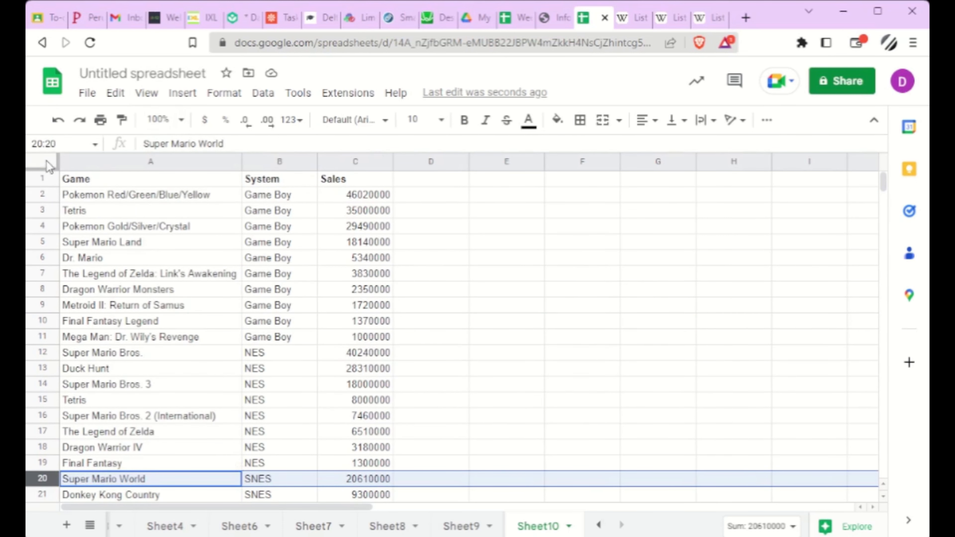
pyautogui.click(263, 93)
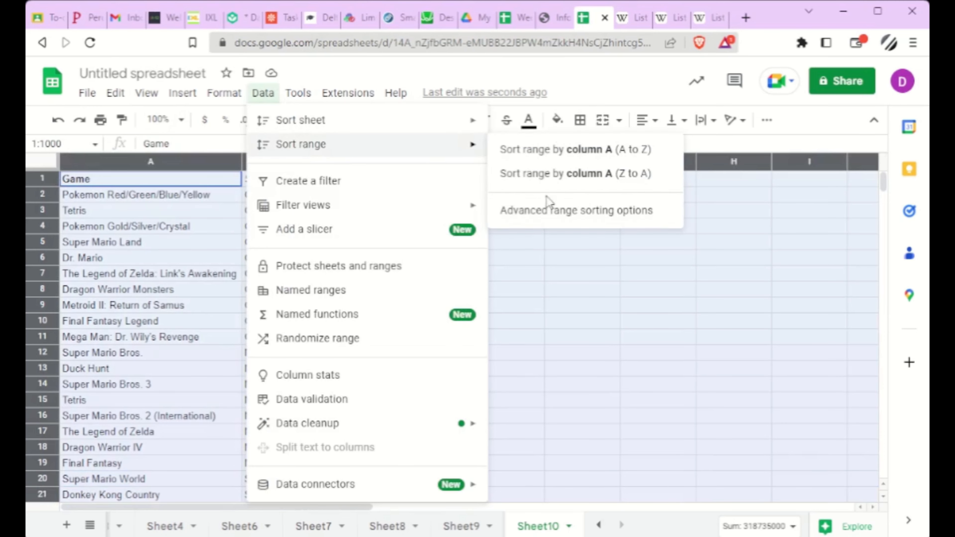
pyautogui.click(574, 210)
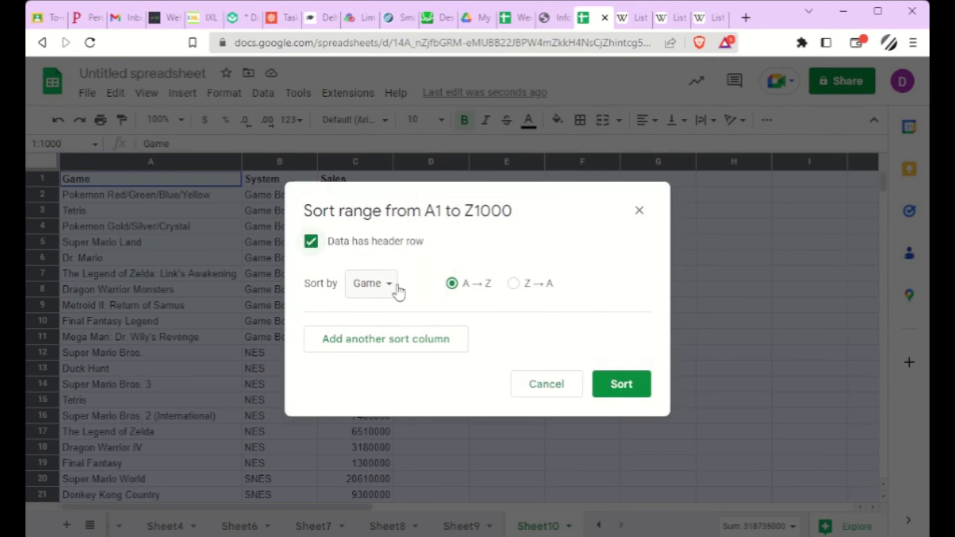
pyautogui.click(386, 339)
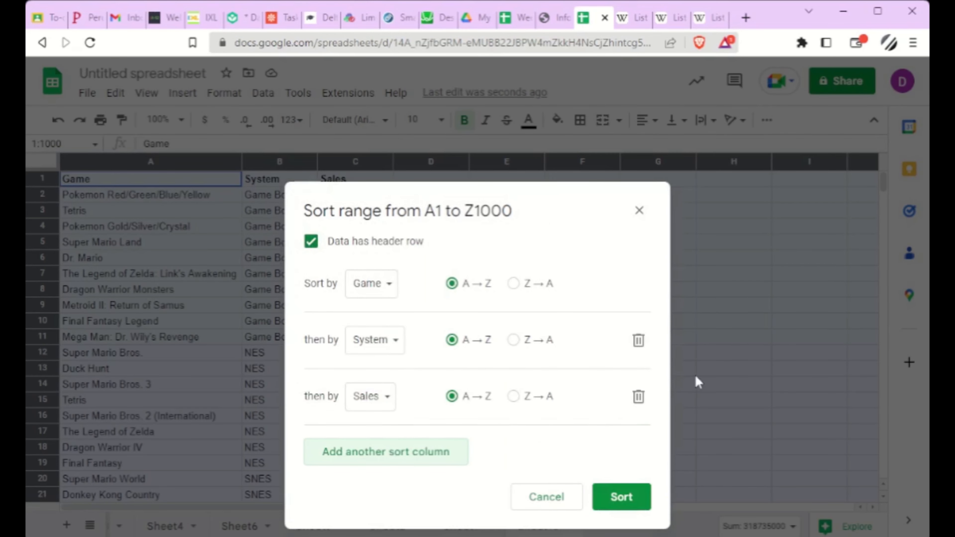